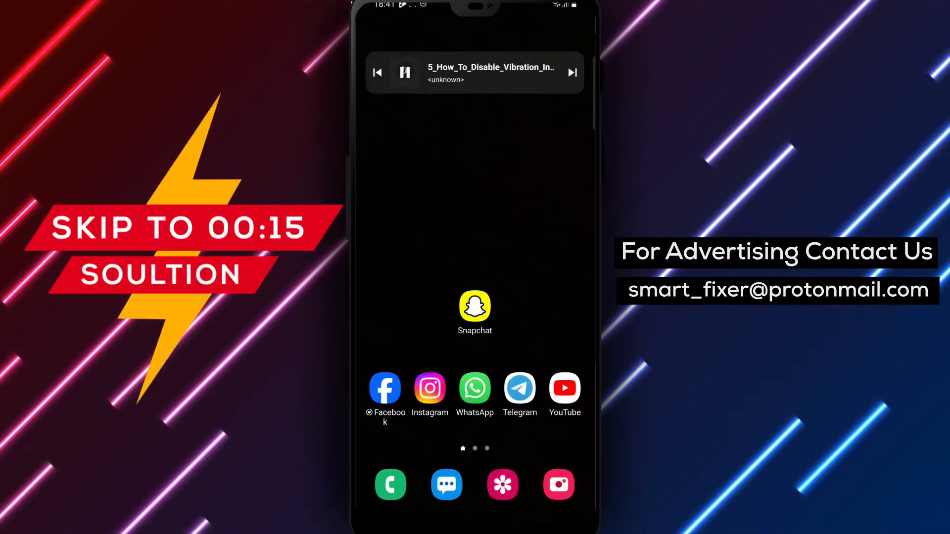
- Launch Snapchat and land on your own profile page
{"action": "left_click", "coordinate": [475, 310]}
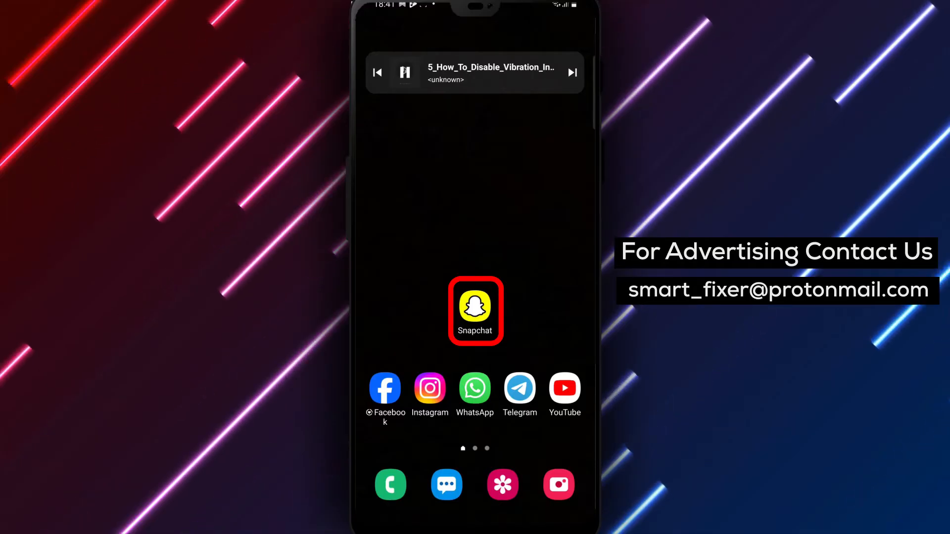
{"action": "left_click", "coordinate": [475, 305]}
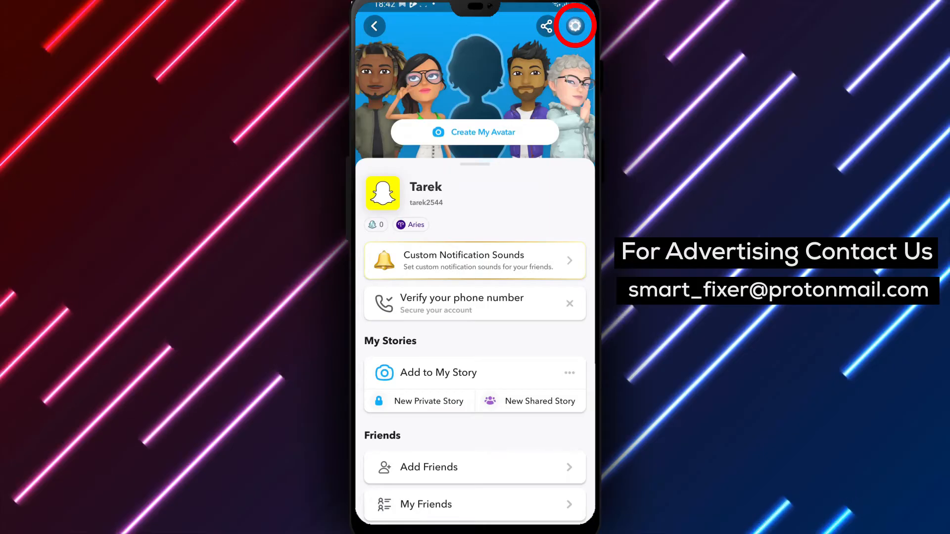
- Go from the profile's gear icon into Settings and reach Notification Settings
{"action": "left_click", "coordinate": [574, 26]}
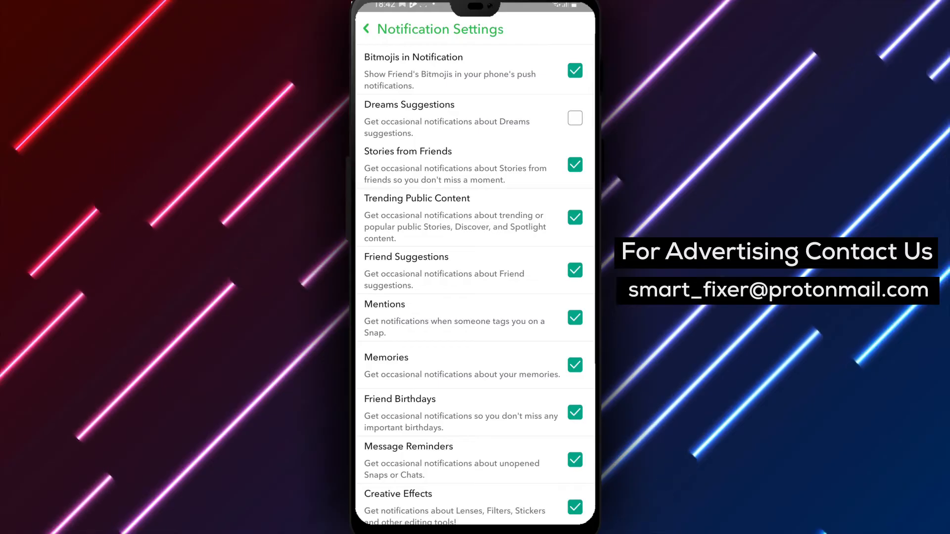
- Uncheck Vibrate in Notification Settings, leaving the other notification options enabled
{"action": "scroll", "scroll_direction": "down", "scroll_amount": 3}
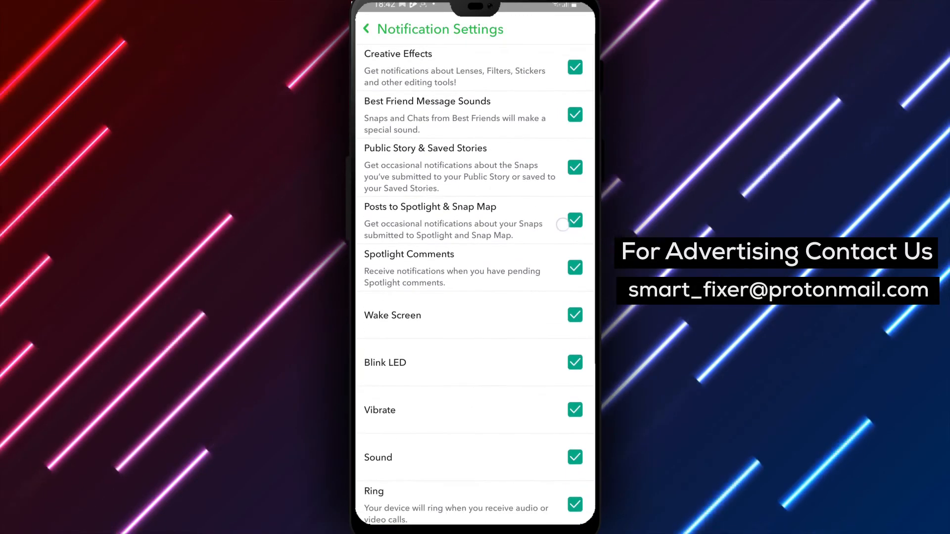
{"action": "scroll", "scroll_direction": "down", "scroll_amount": 3}
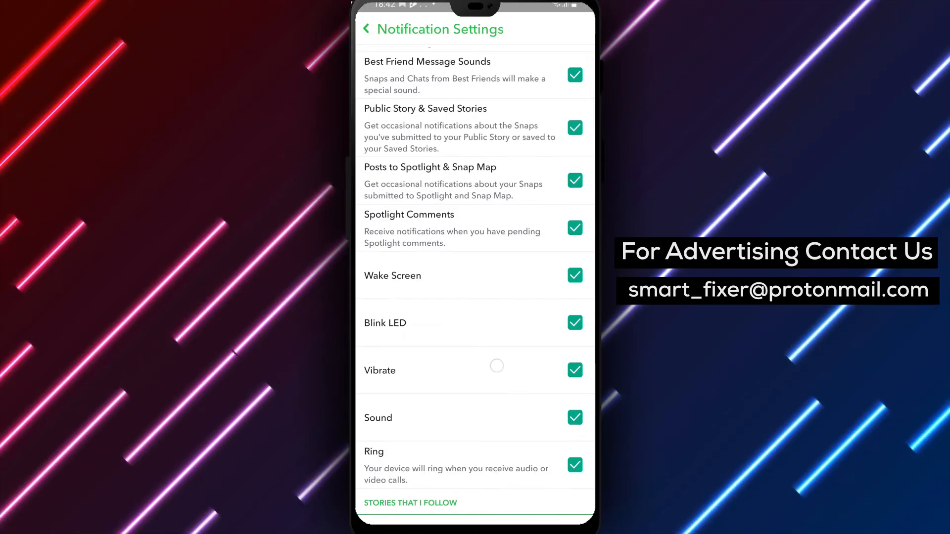
{"action": "left_click", "coordinate": [573, 370]}
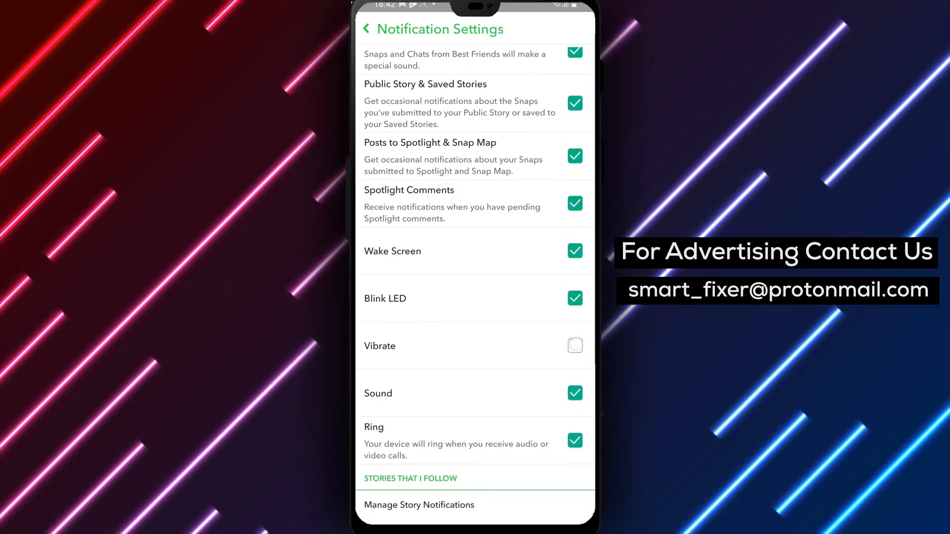